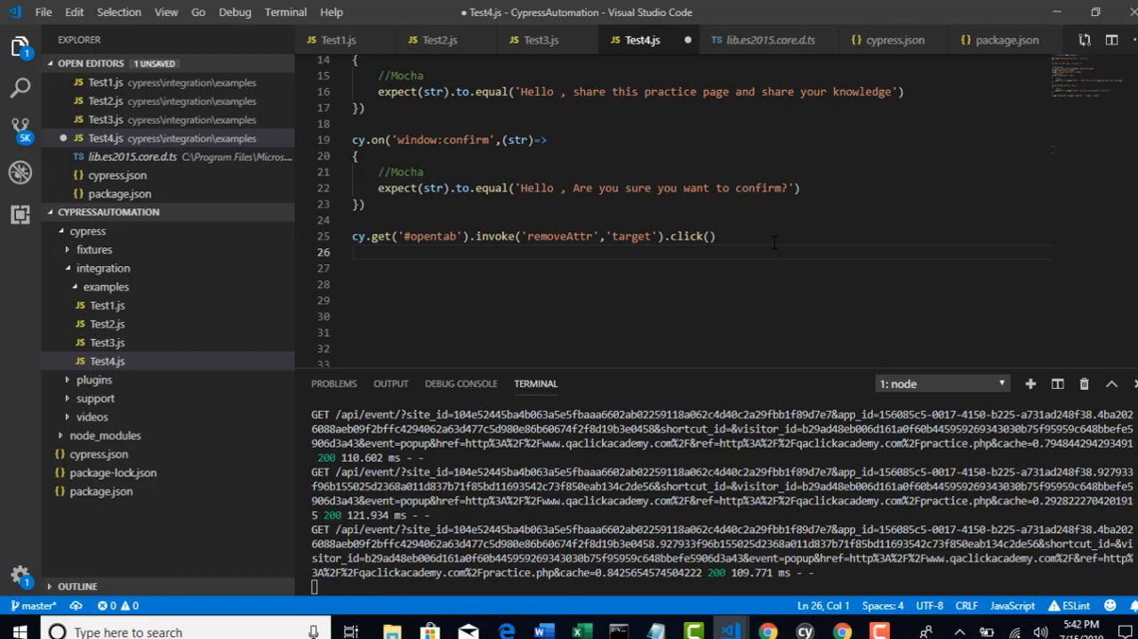
mouse_move(772, 242)
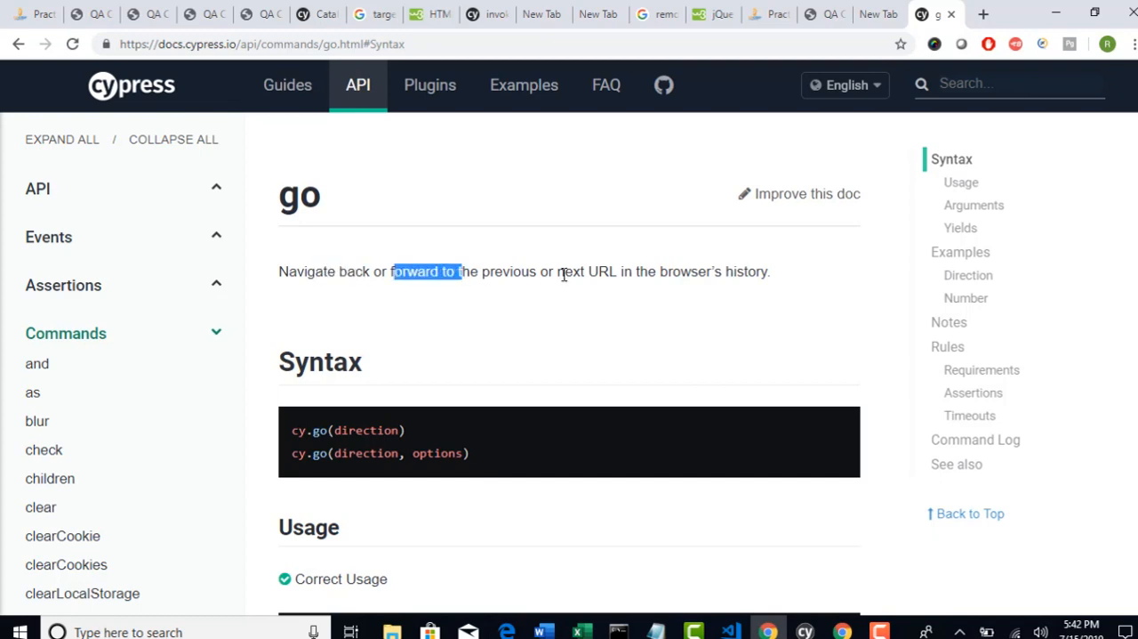
mouse_move(573, 270)
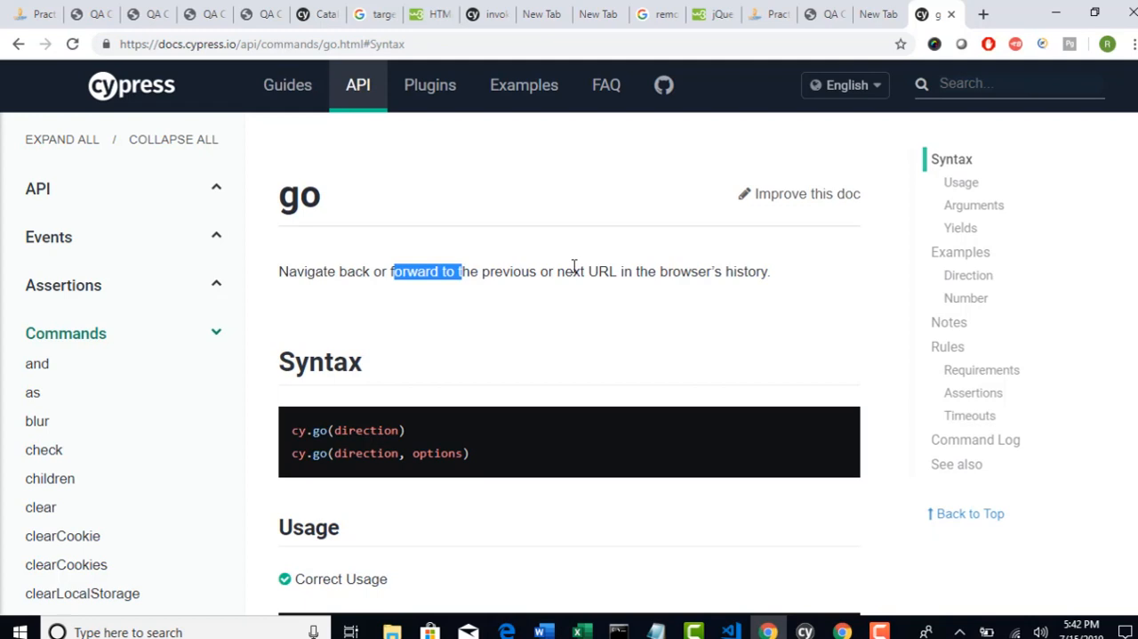
Step: Review the Cypress go-command docs and highlight the 'back' argument in the usage example
scroll(down, 3)
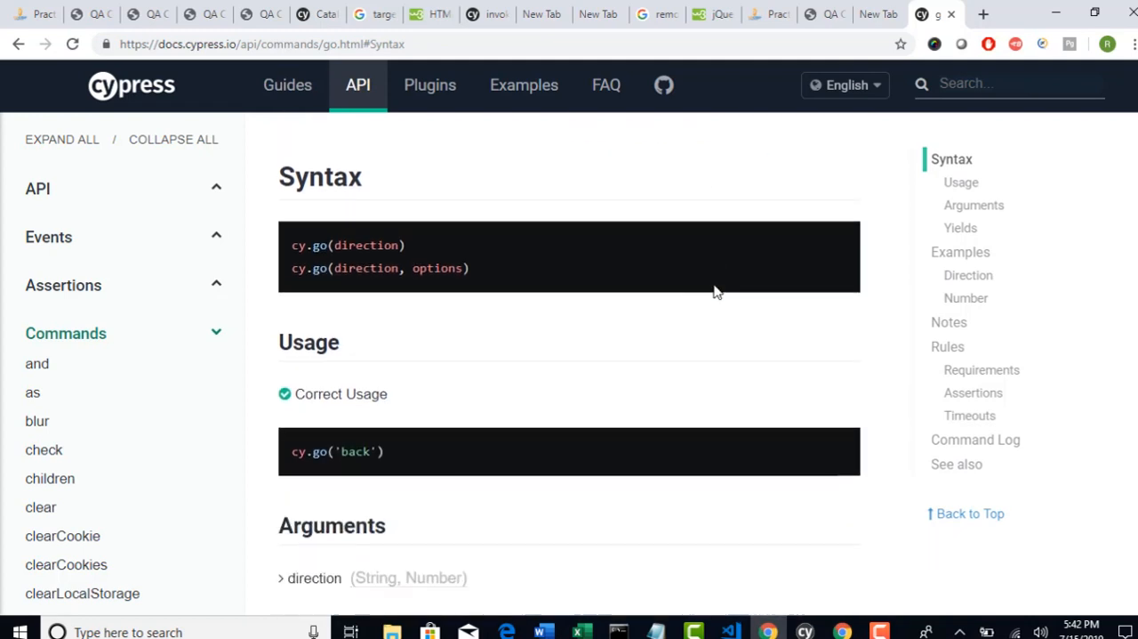
scroll(down, 3)
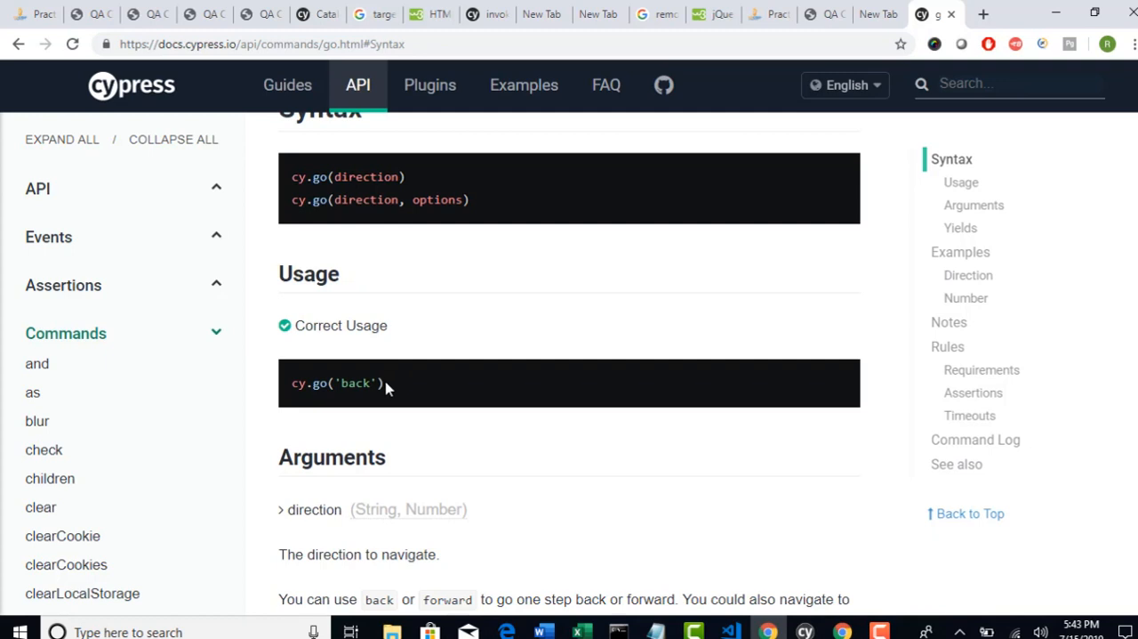
double_click(355, 383)
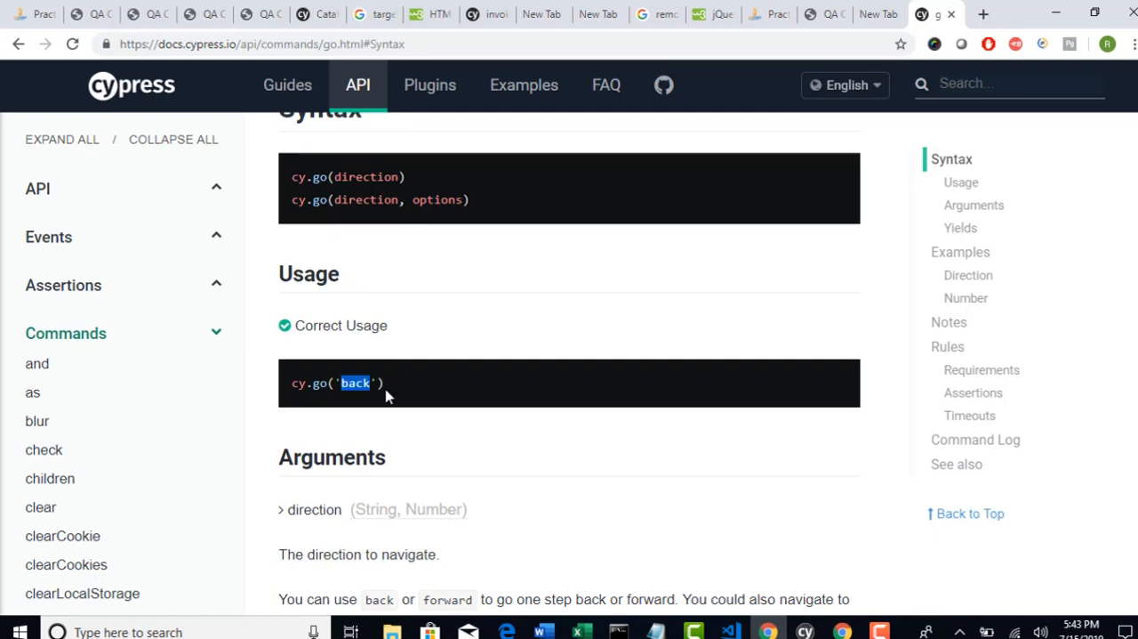
scroll(down, 3)
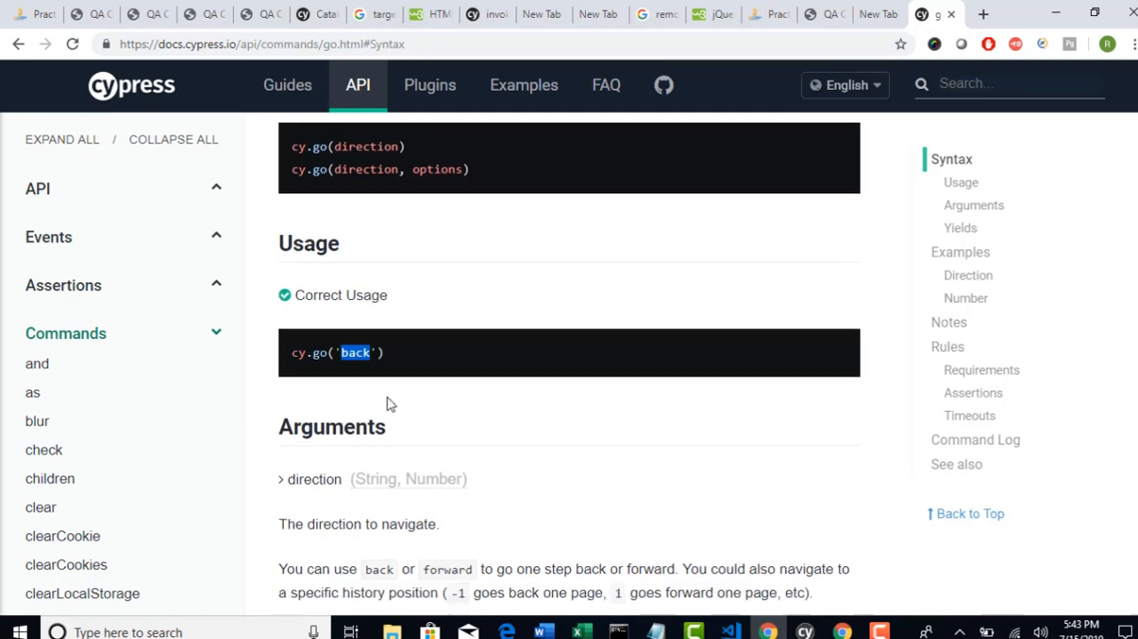
click(973, 205)
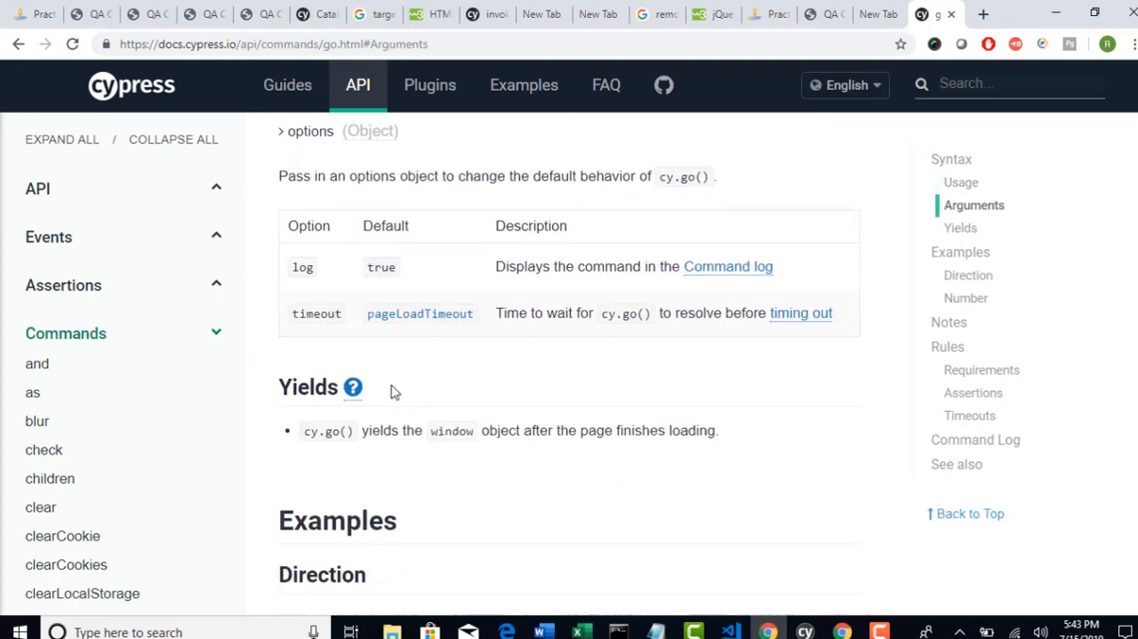
click(961, 253)
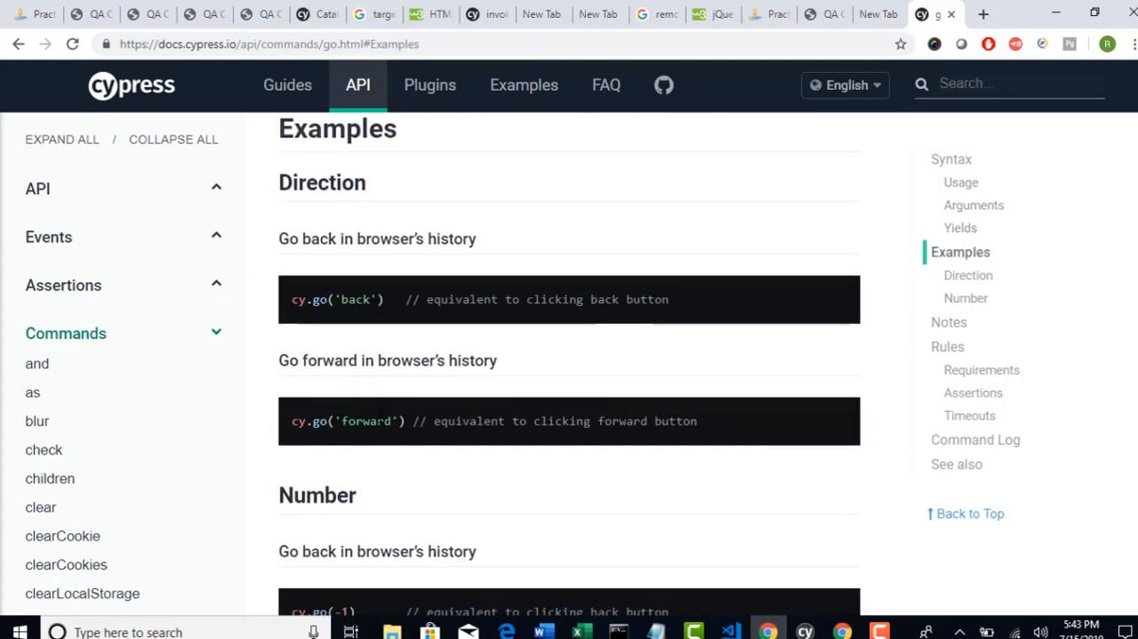
mouse_move(405, 372)
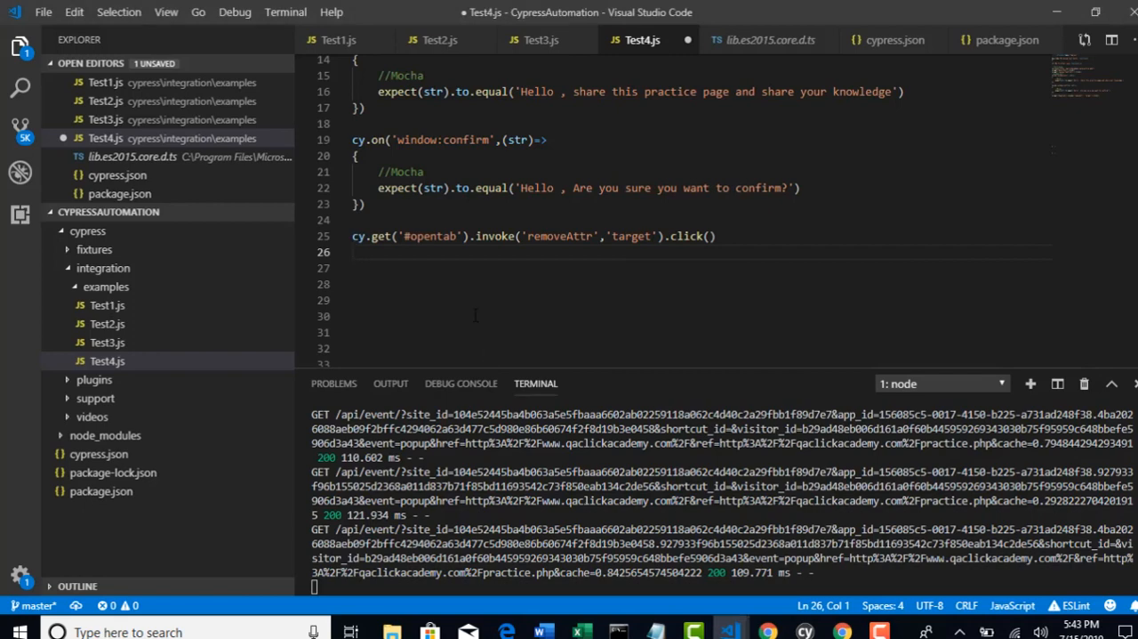
Step: Add cy.go('back') in Test4.js below the #opentab click line and review the surrounding lines
text(cy.go)
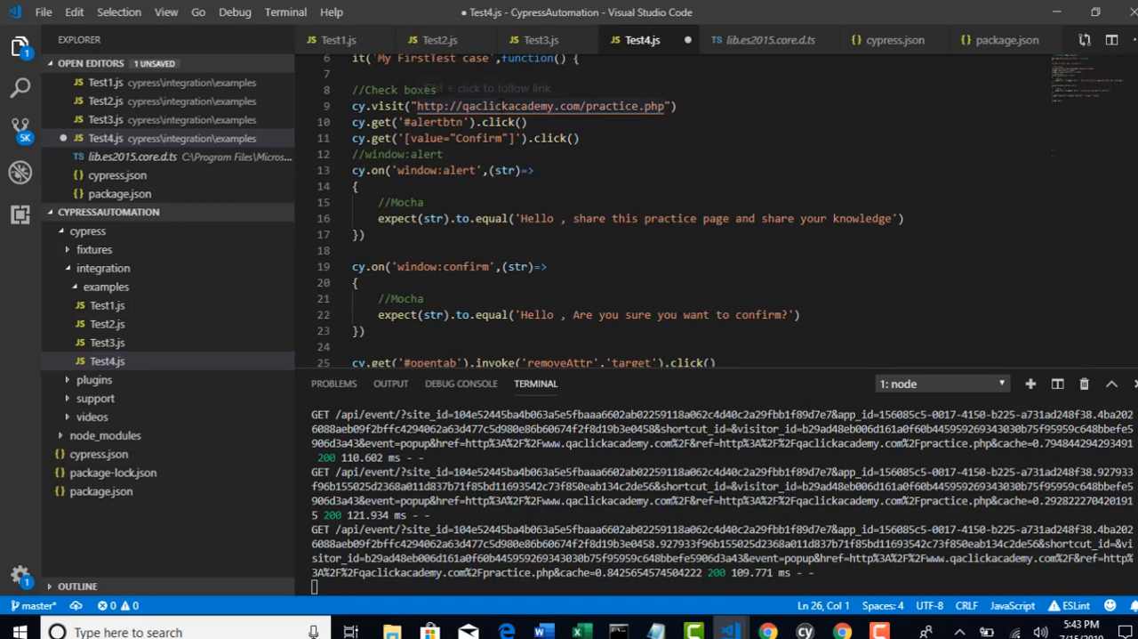
mouse_move(534, 107)
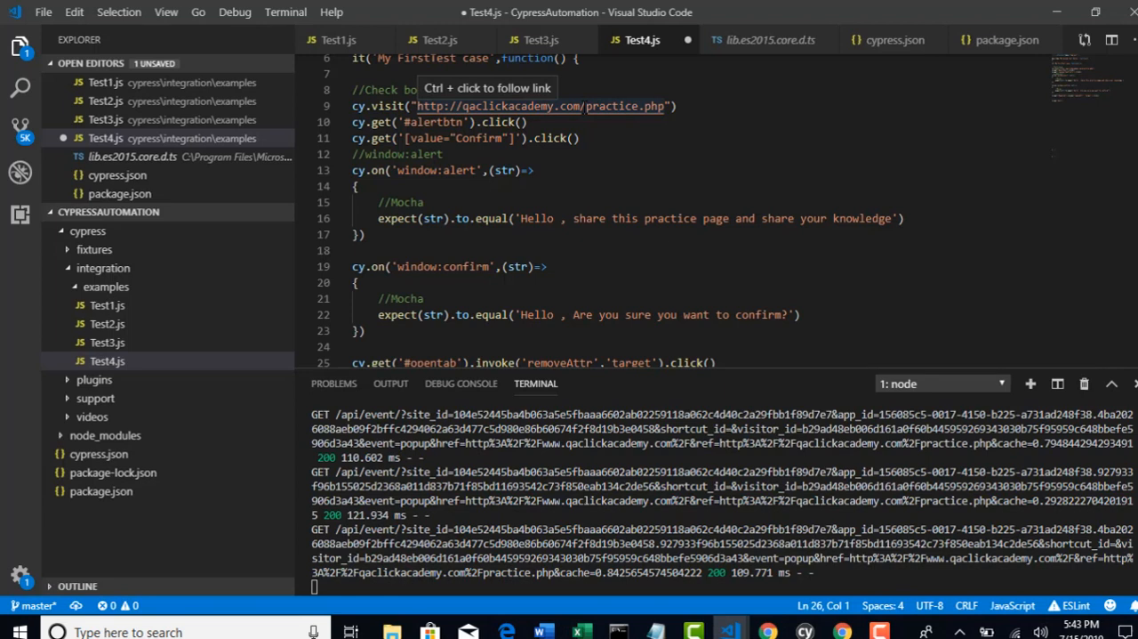
mouse_move(605, 169)
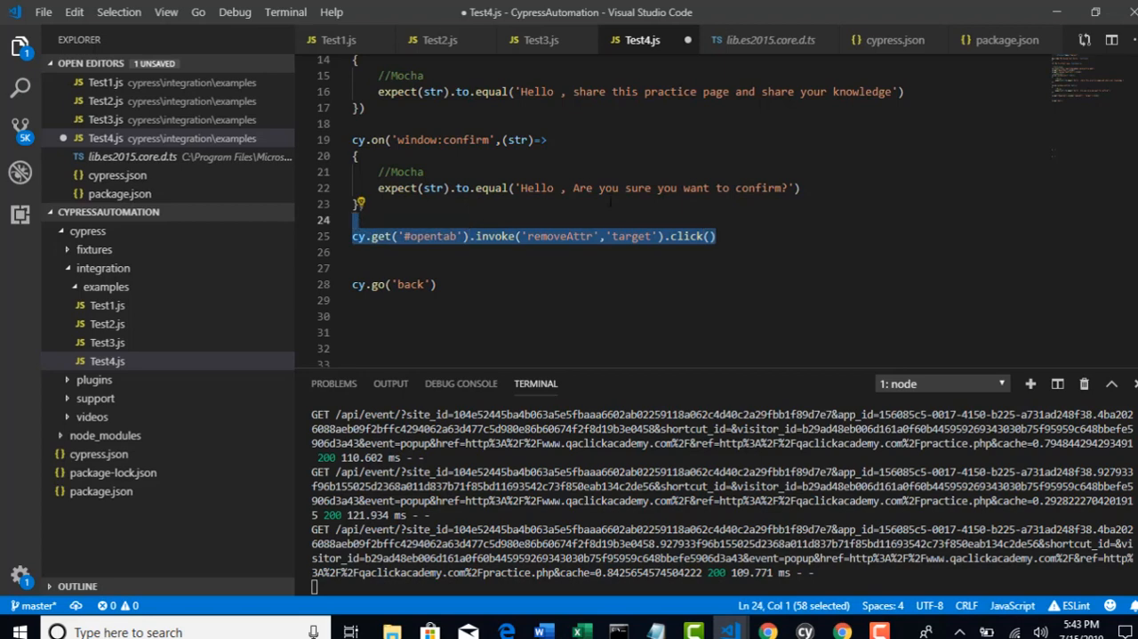
scroll(up, 3)
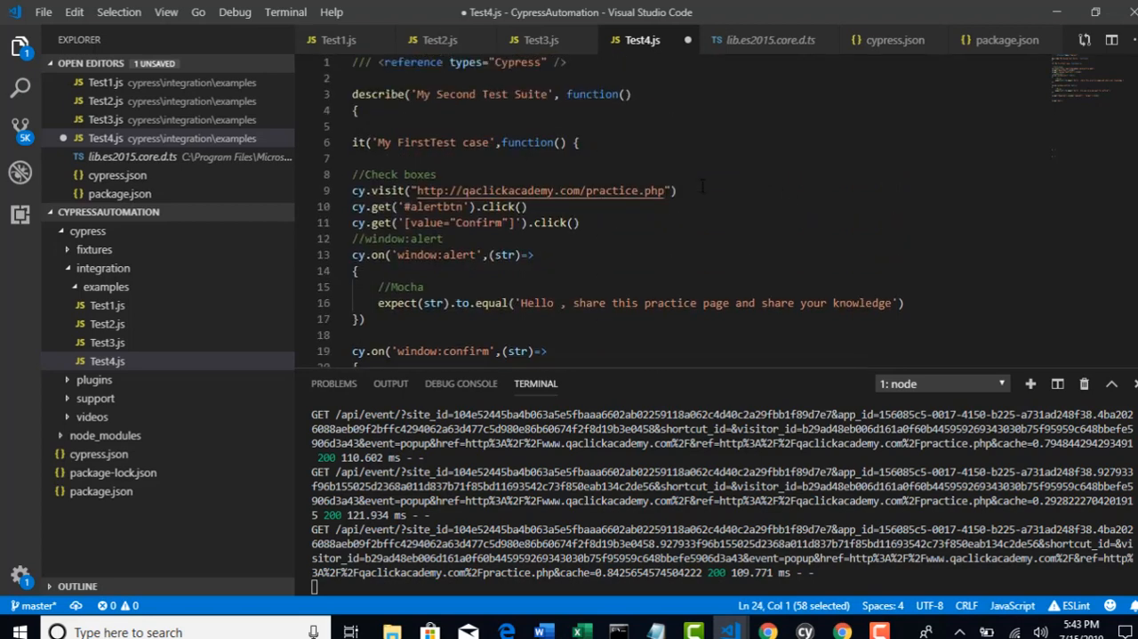
drag(418, 190, 667, 191)
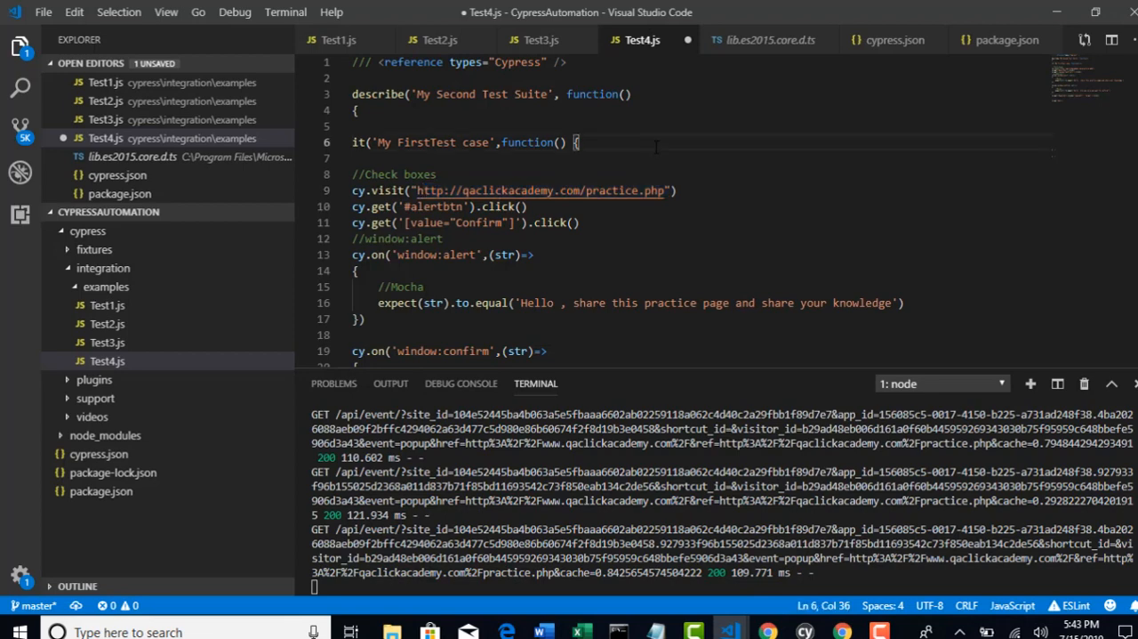
scroll(down, 3)
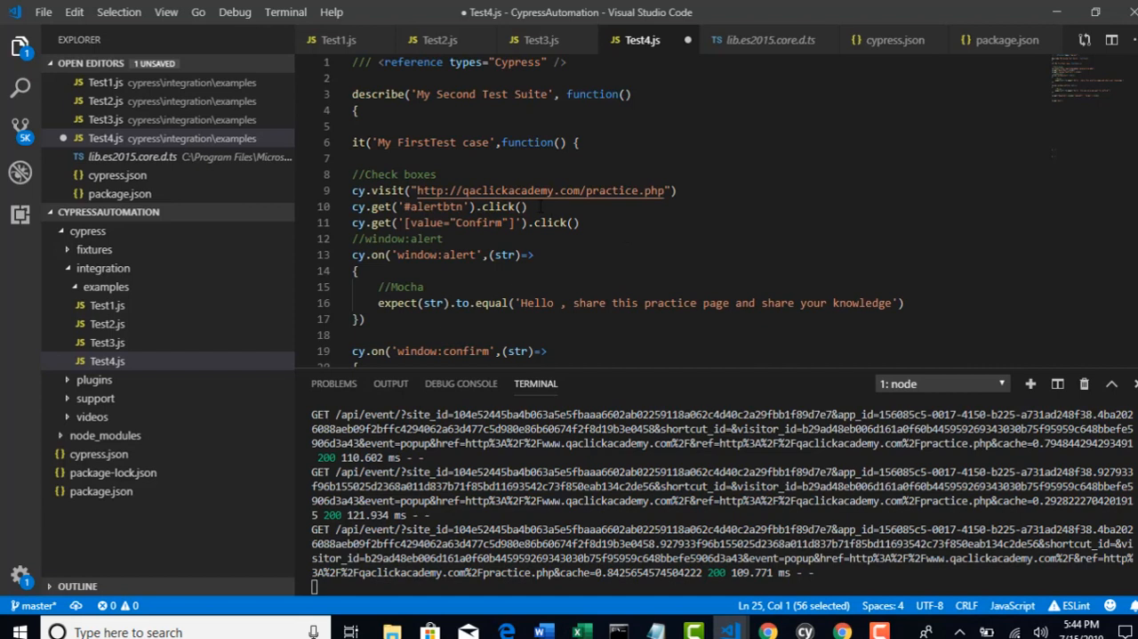
drag(504, 190, 658, 190)
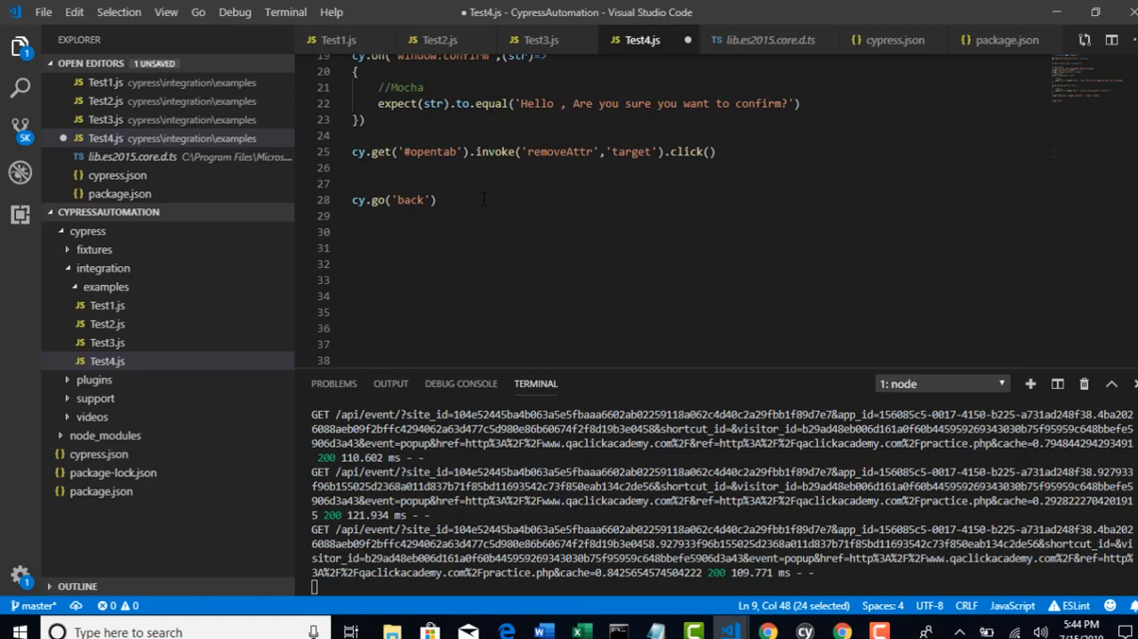
click(435, 199)
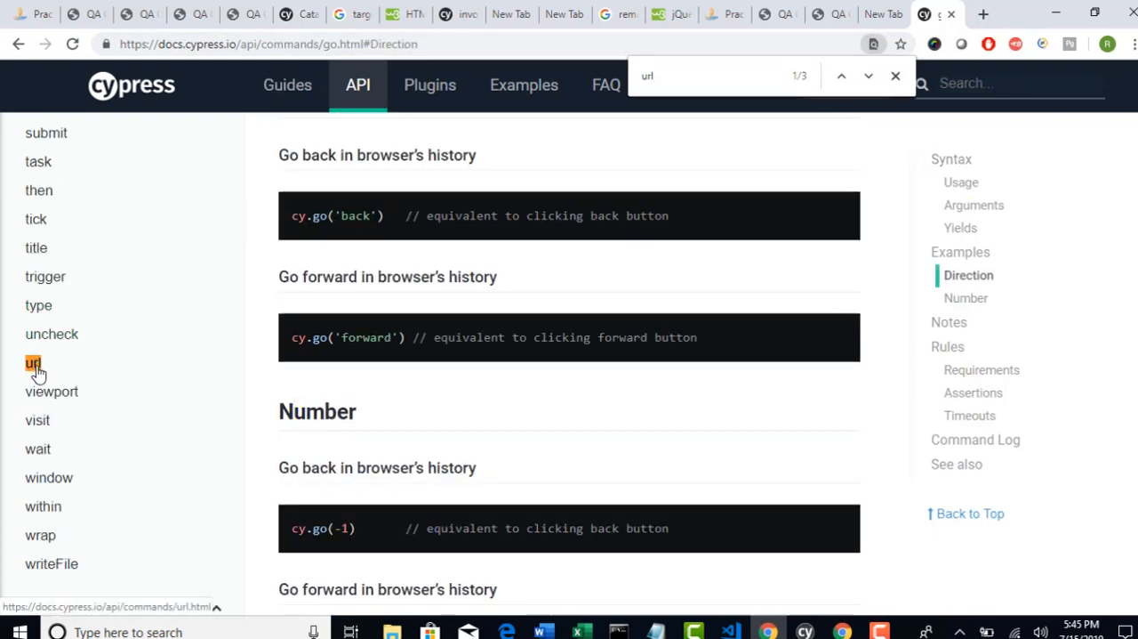
Step: Open the url command page from the docs sidebar and highlight its current-URL description
click(32, 363)
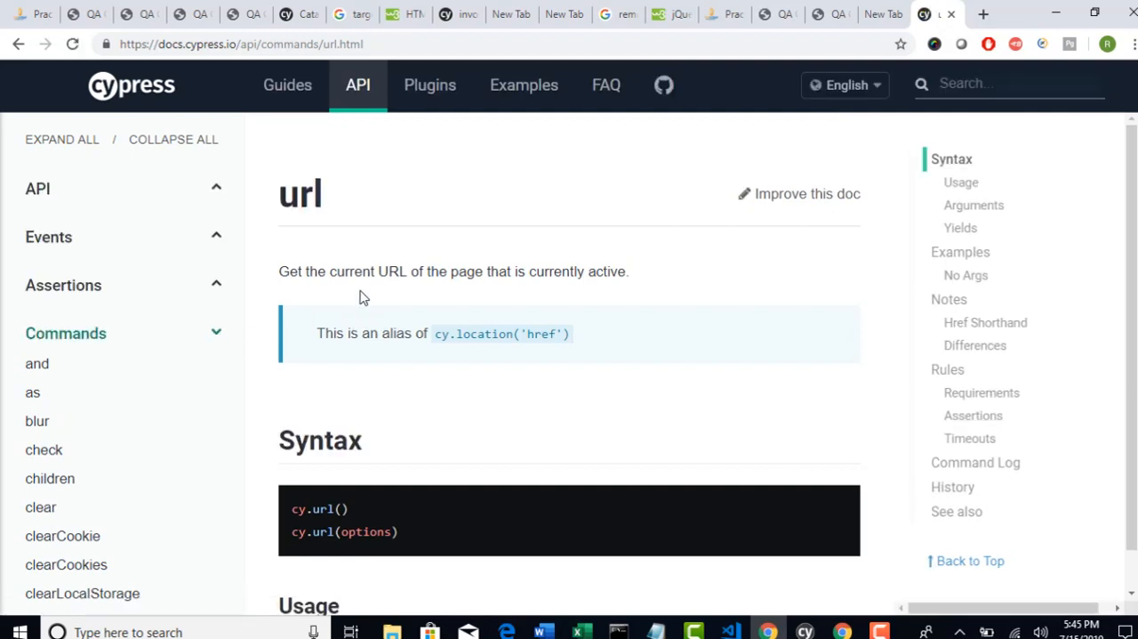
drag(327, 271, 425, 270)
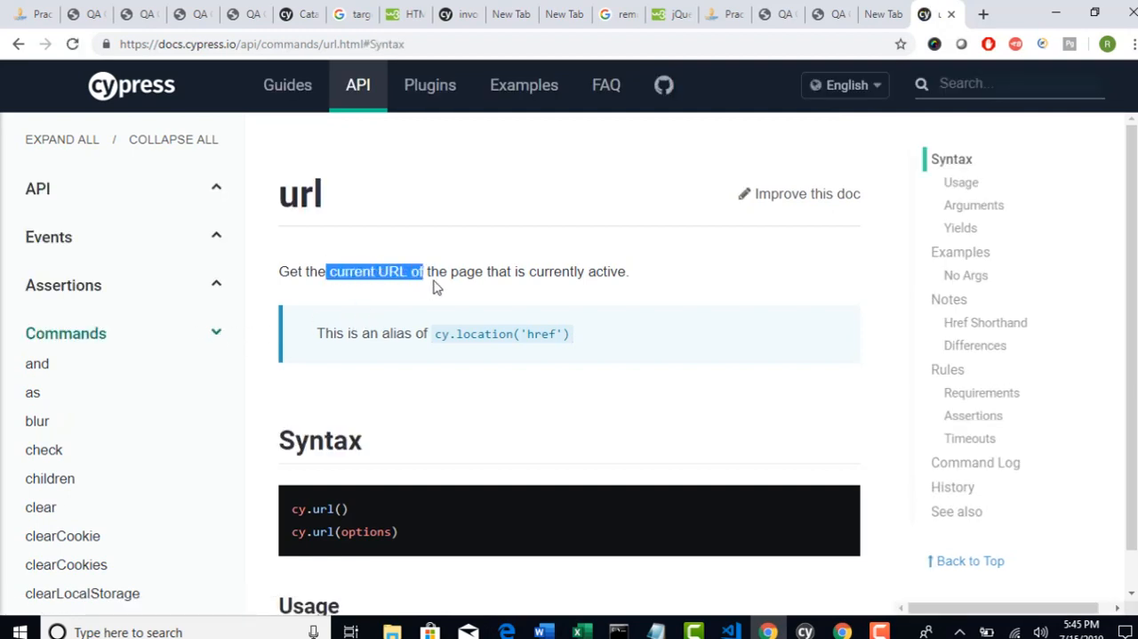
drag(423, 271, 603, 271)
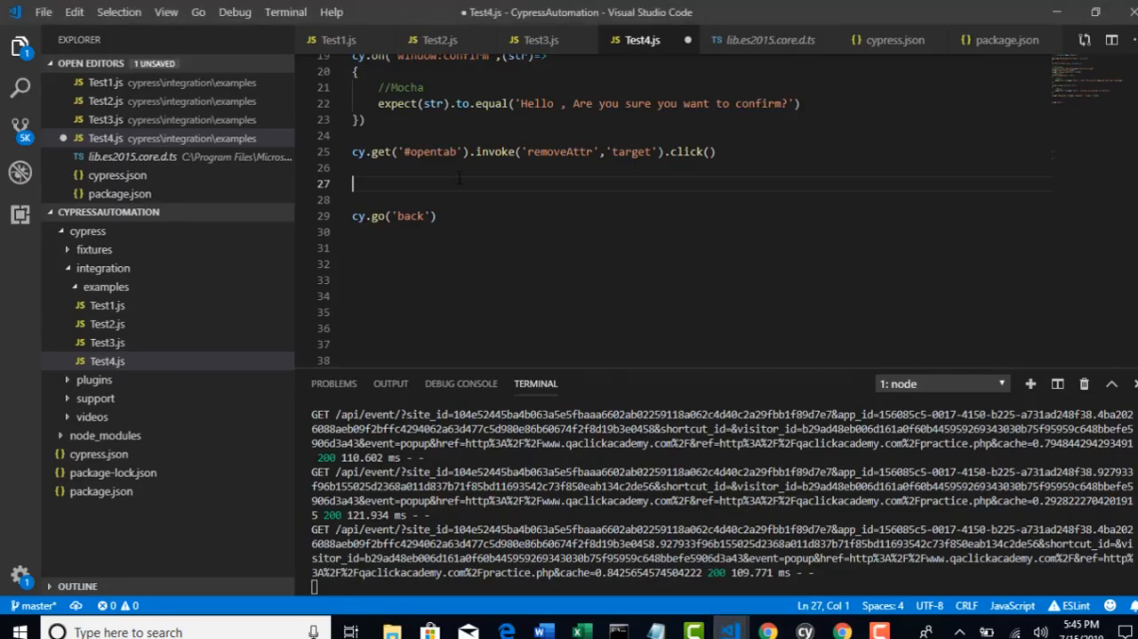
Step: Add cy.url().should('include','qaclickacademy') before cy.go('back') using IntelliSense
text(cy)
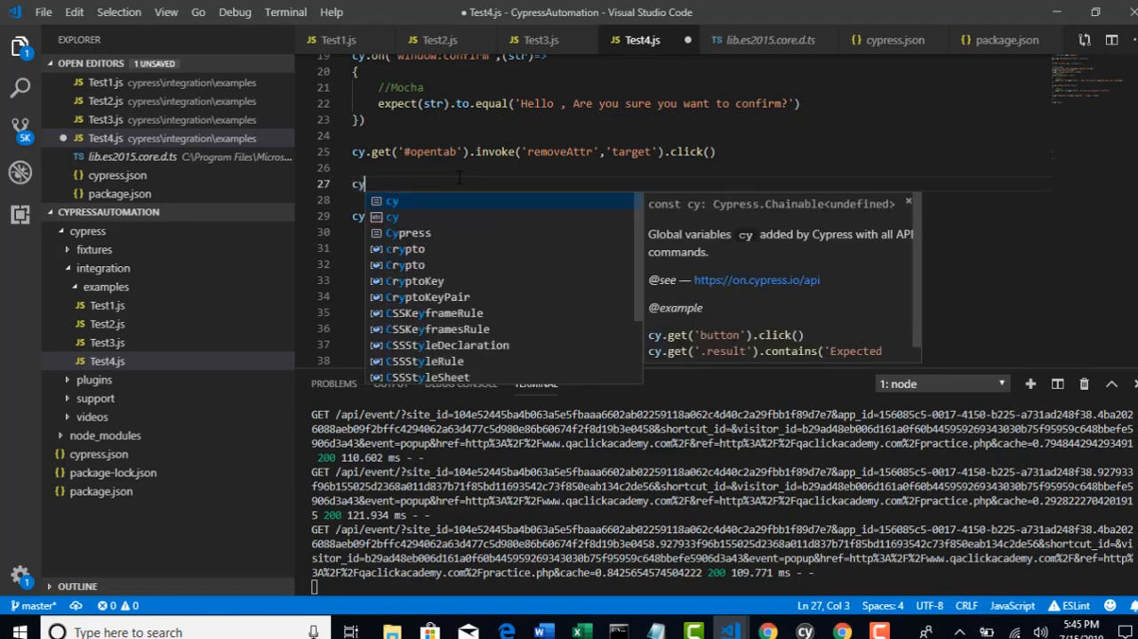
text(.url()
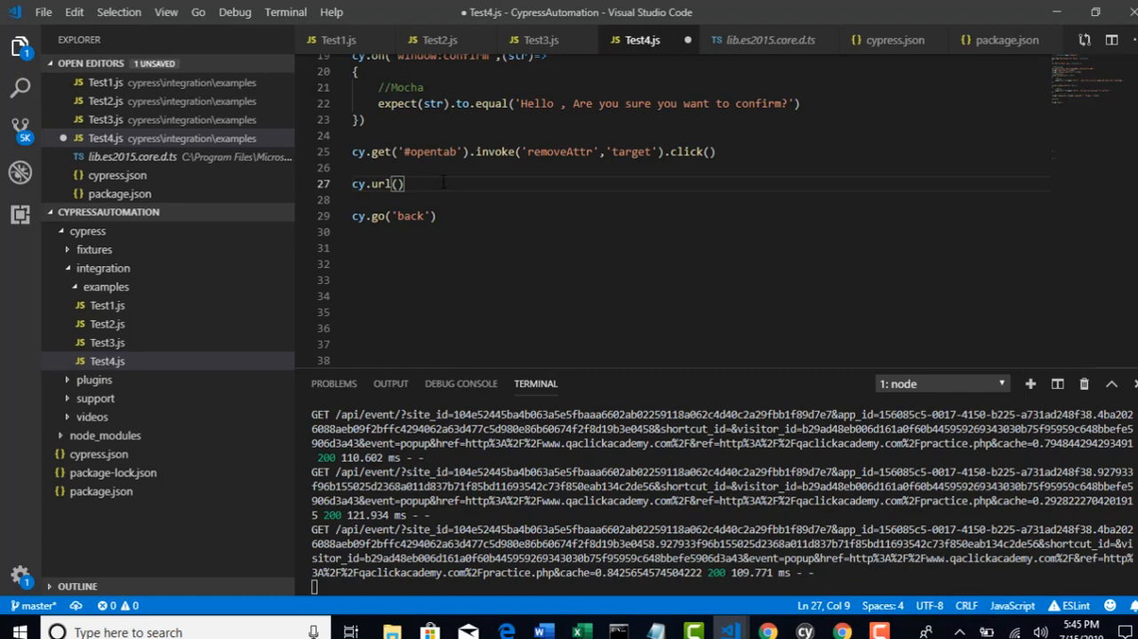
text(.should()
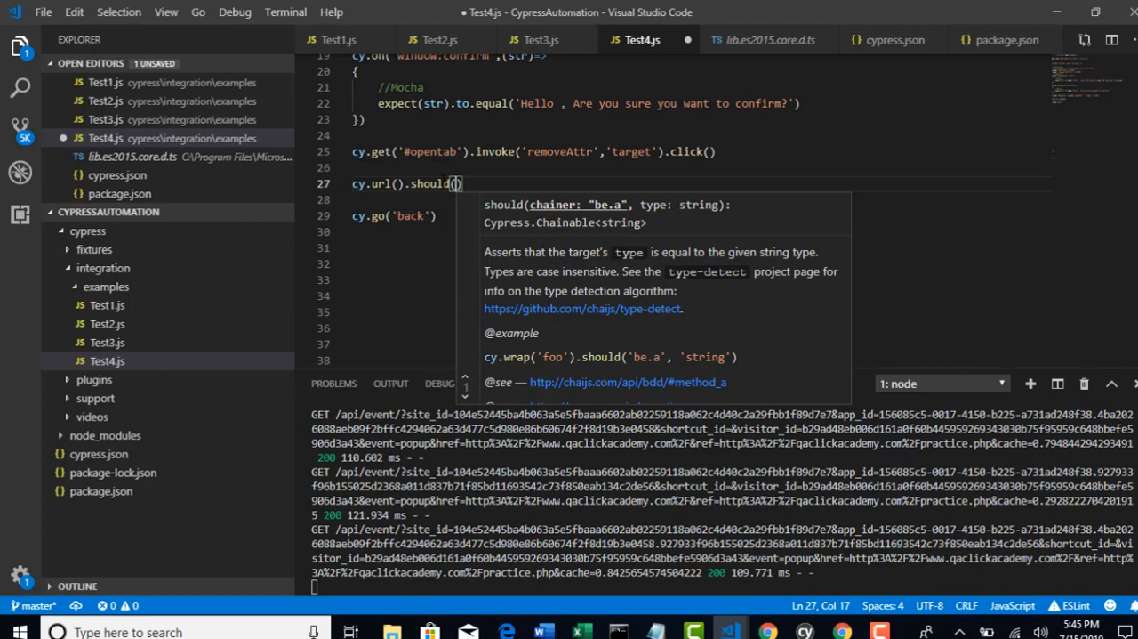
text(ind)
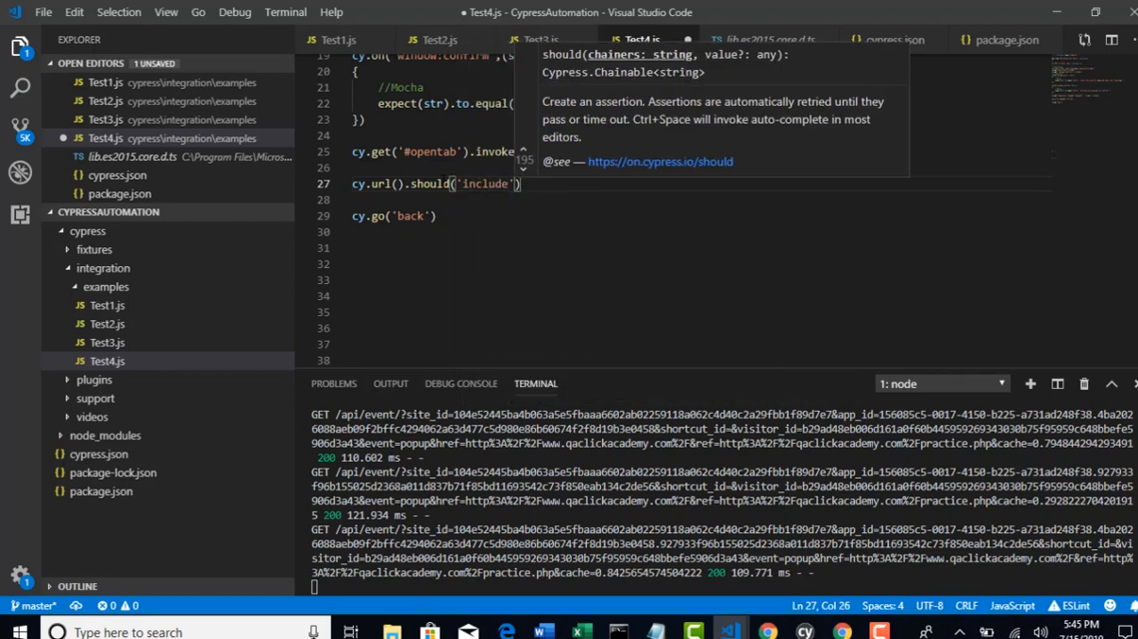
text(, ')
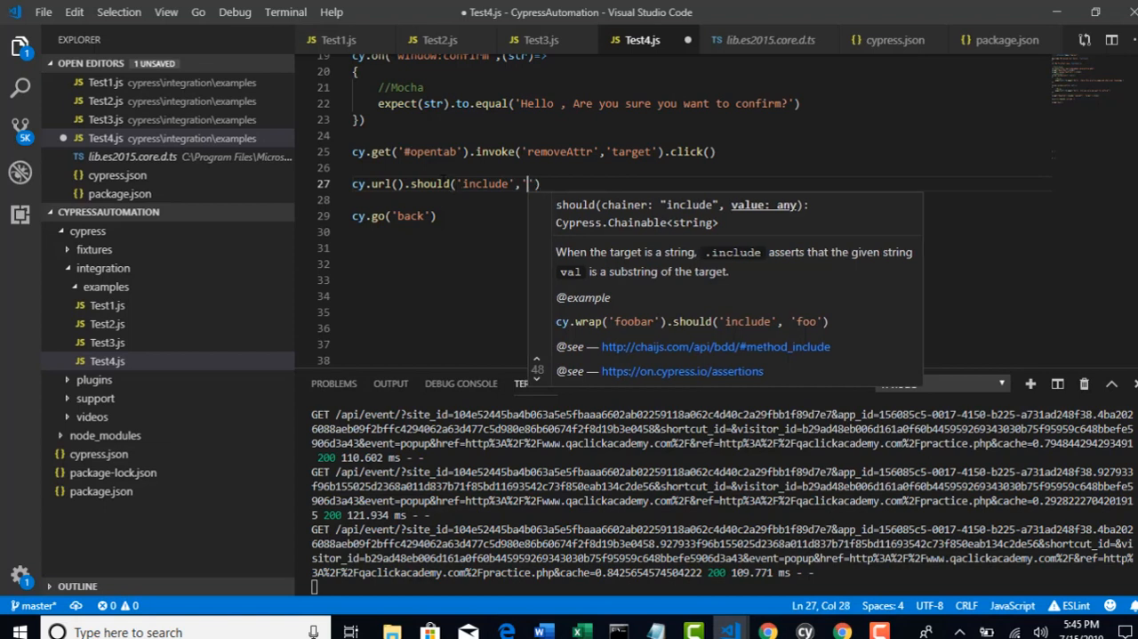
text(qaclickacademy)
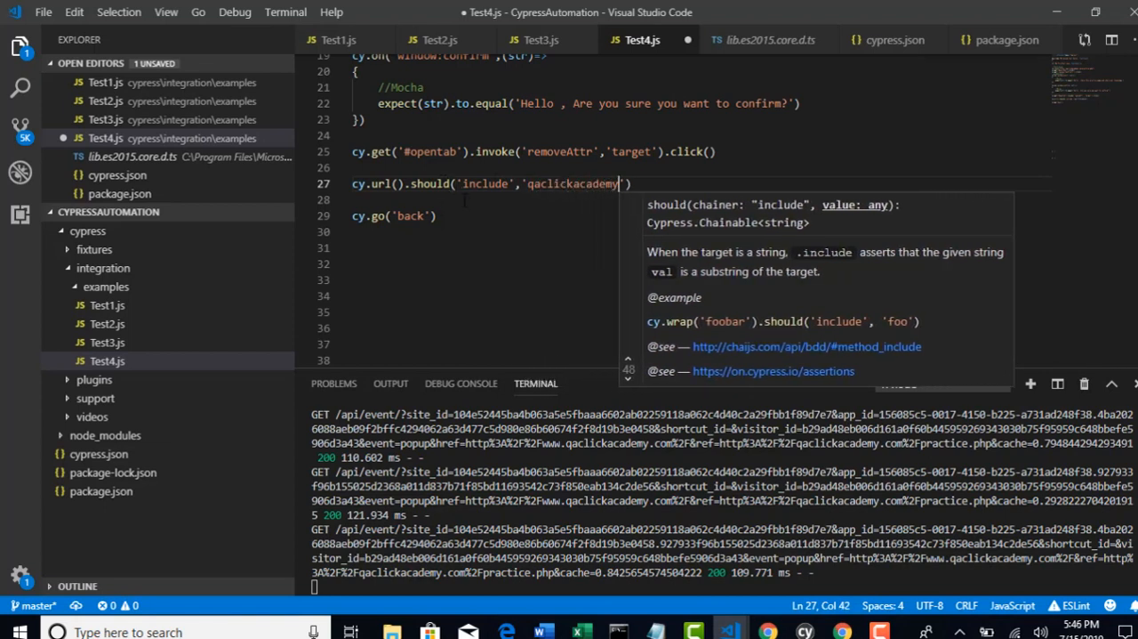
double_click(573, 184)
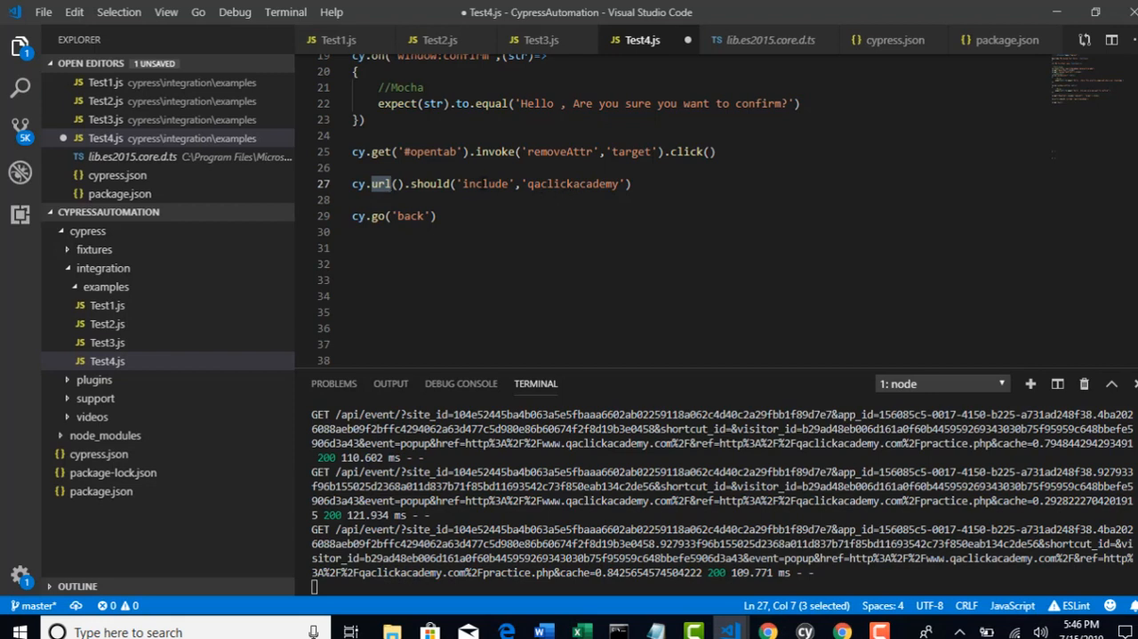
double_click(572, 183)
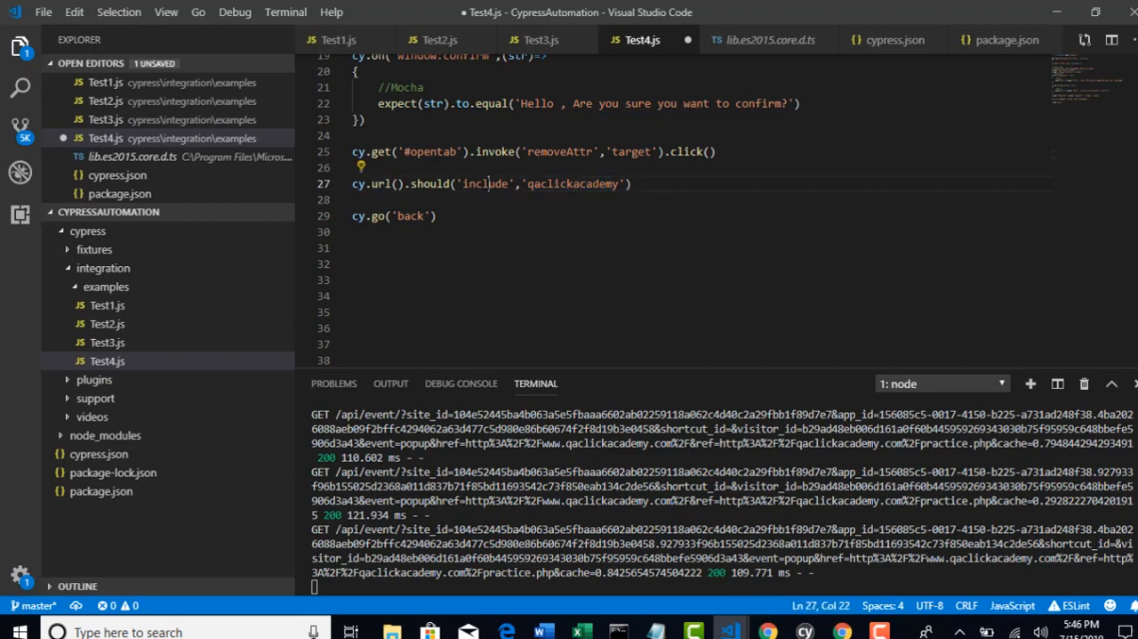
double_click(374, 183)
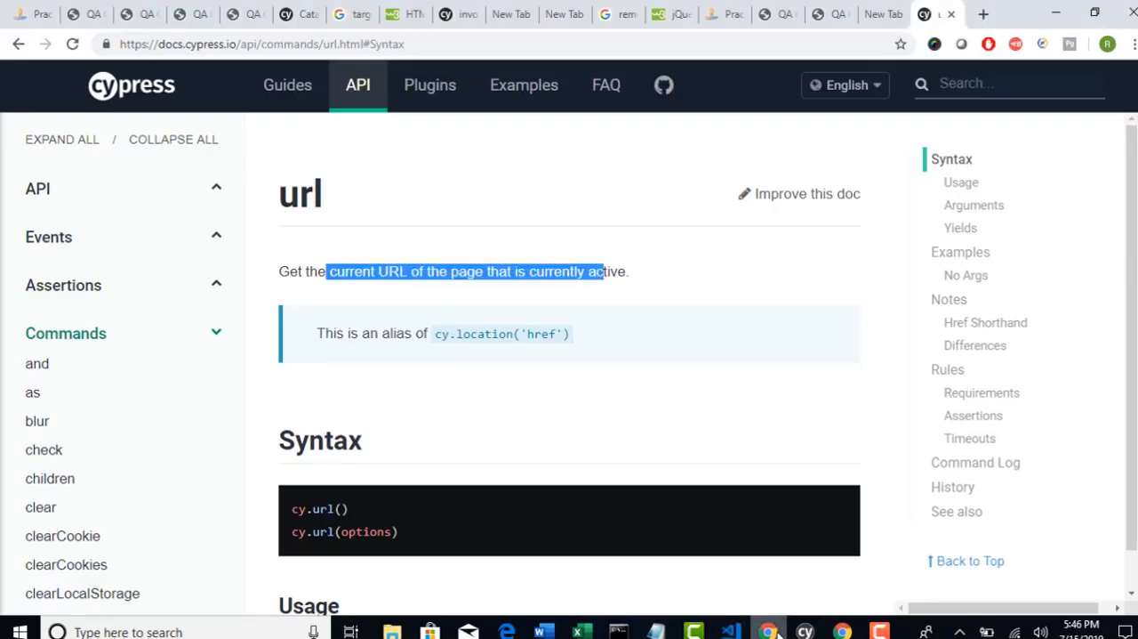
mouse_move(50, 7)
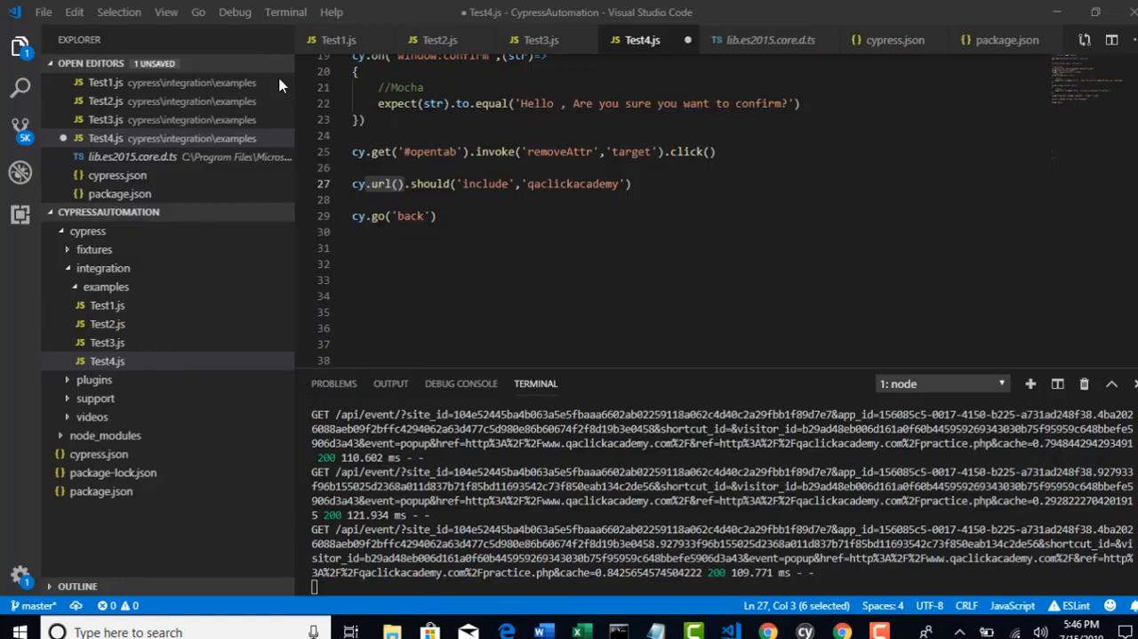
double_click(573, 183)
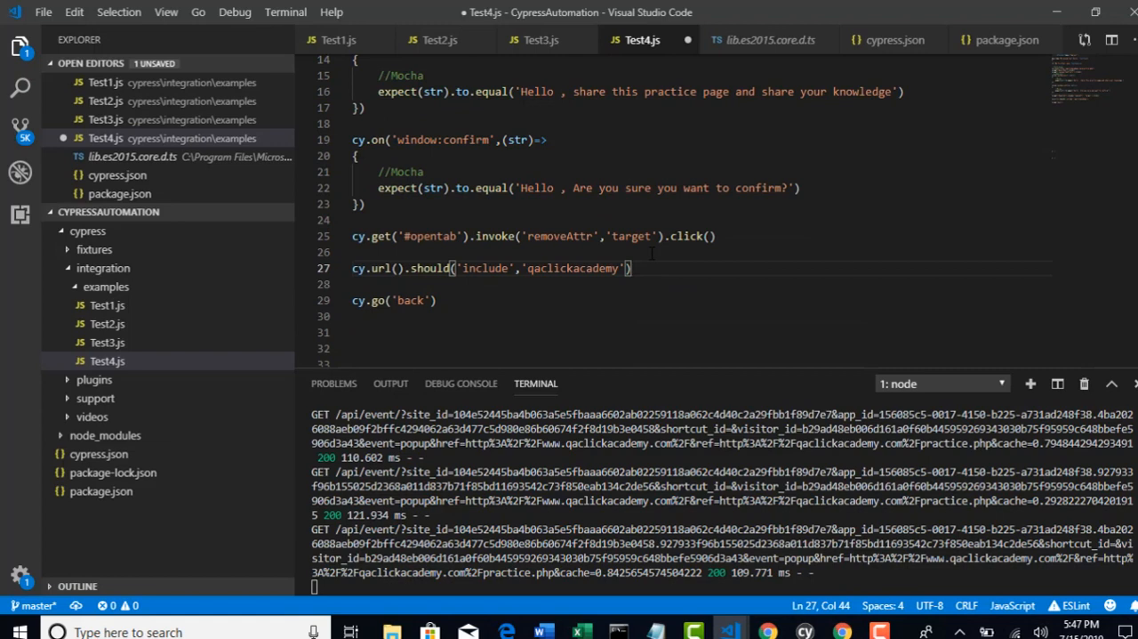
double_click(571, 267)
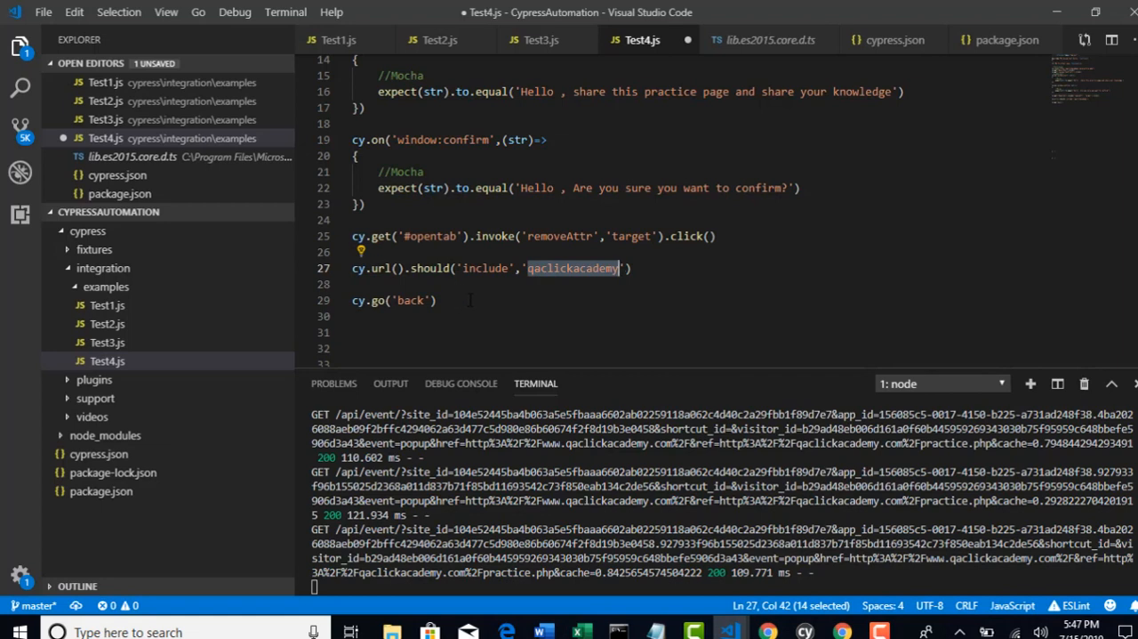
click(435, 299)
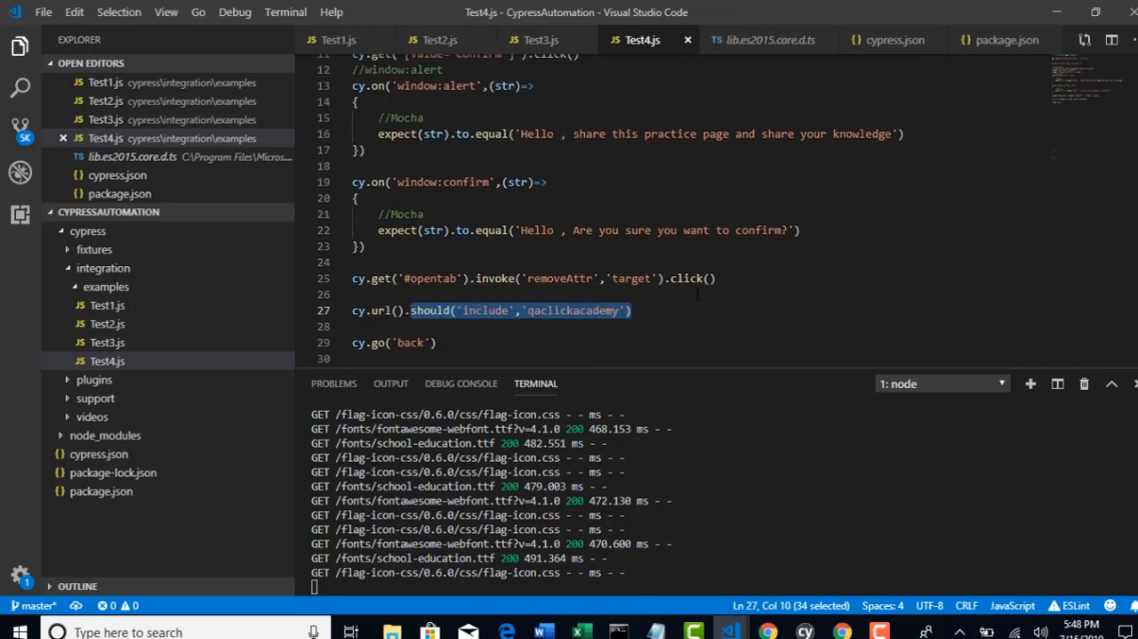
Step: Delete .invoke('removeAttr','target') from the cy.get('#opentab') click line
scroll(down, 3)
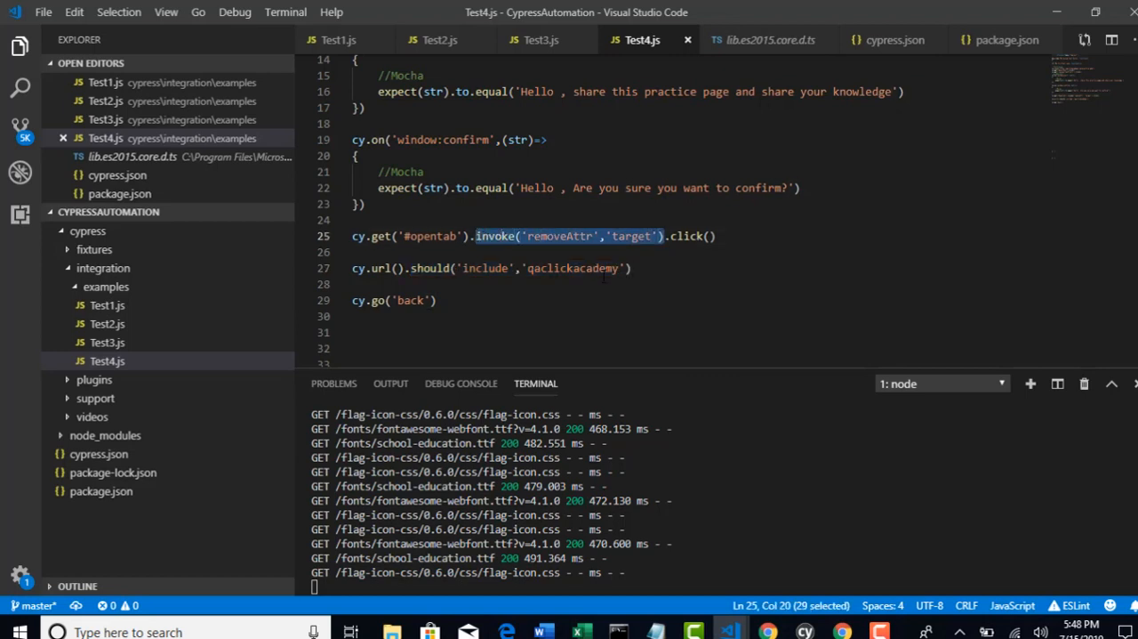
key(Delete)
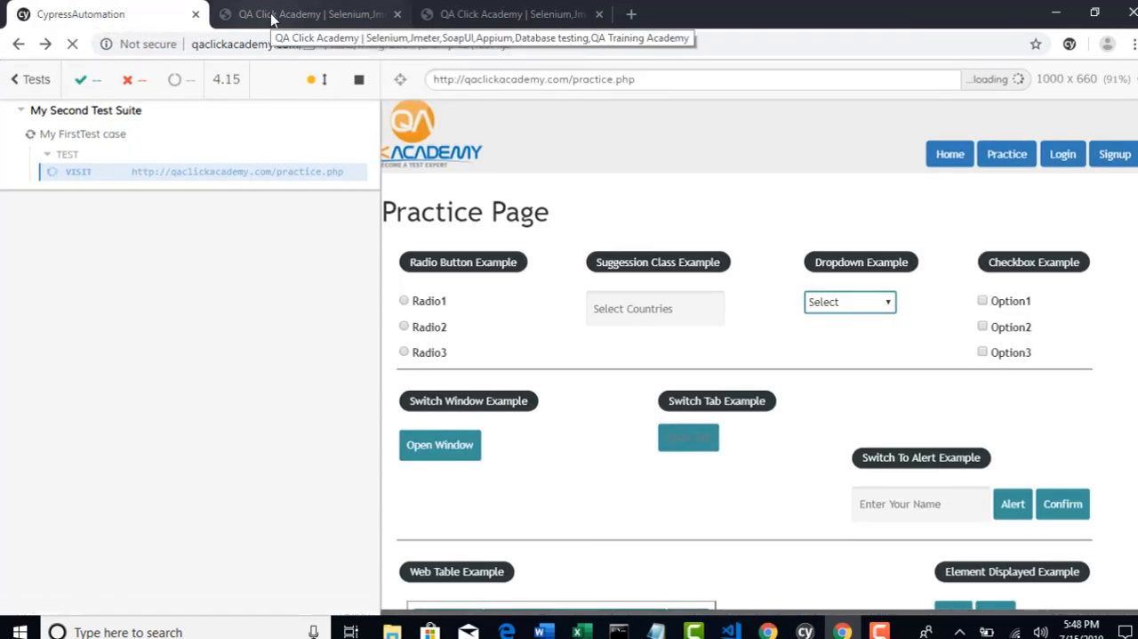
Step: Switch to the QA Click Academy page that opened in a separate browser tab
click(513, 14)
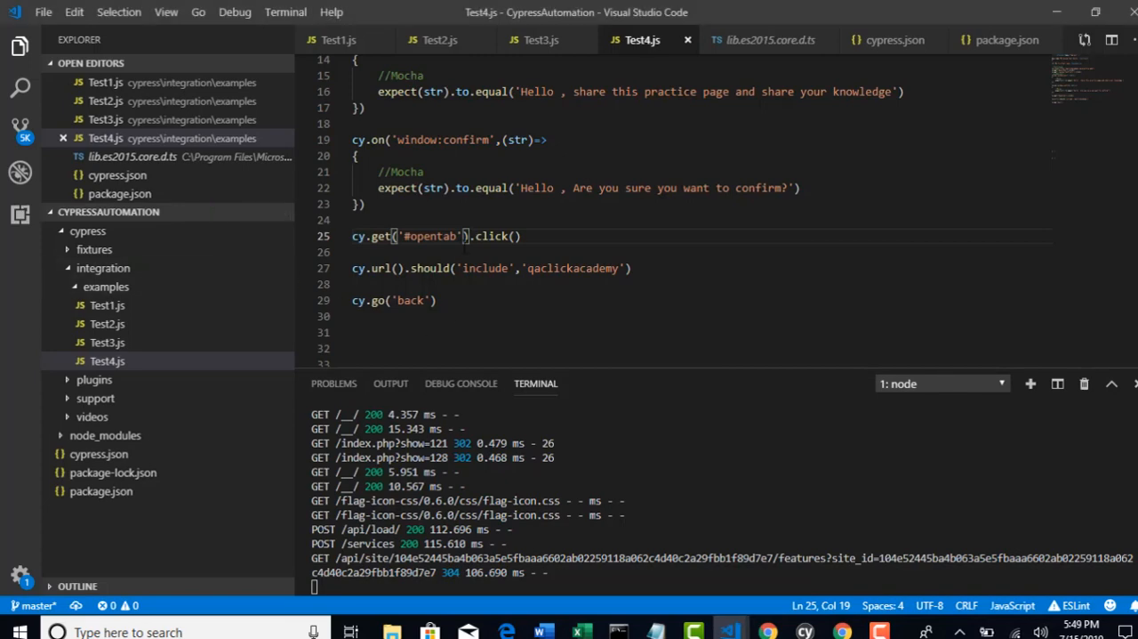
Step: Retype .invoke('removeAttr','target') before .click() on the #opentab line
text(.invoke('removeAttr','target'))
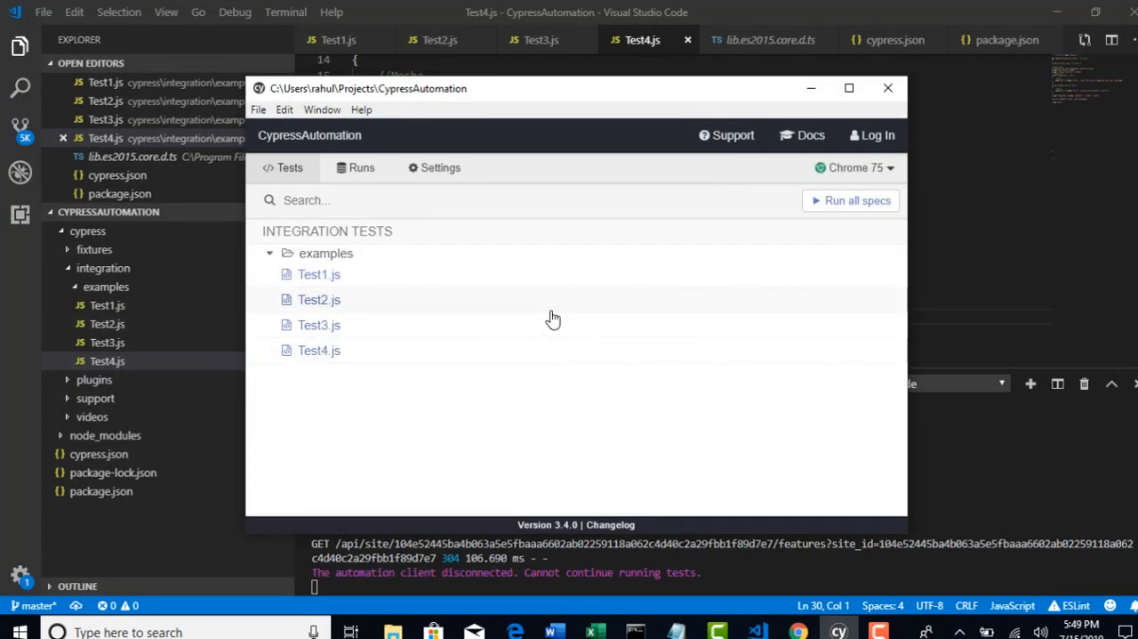
Step: Run the Test4.js spec from the Cypress integration tests list
click(318, 348)
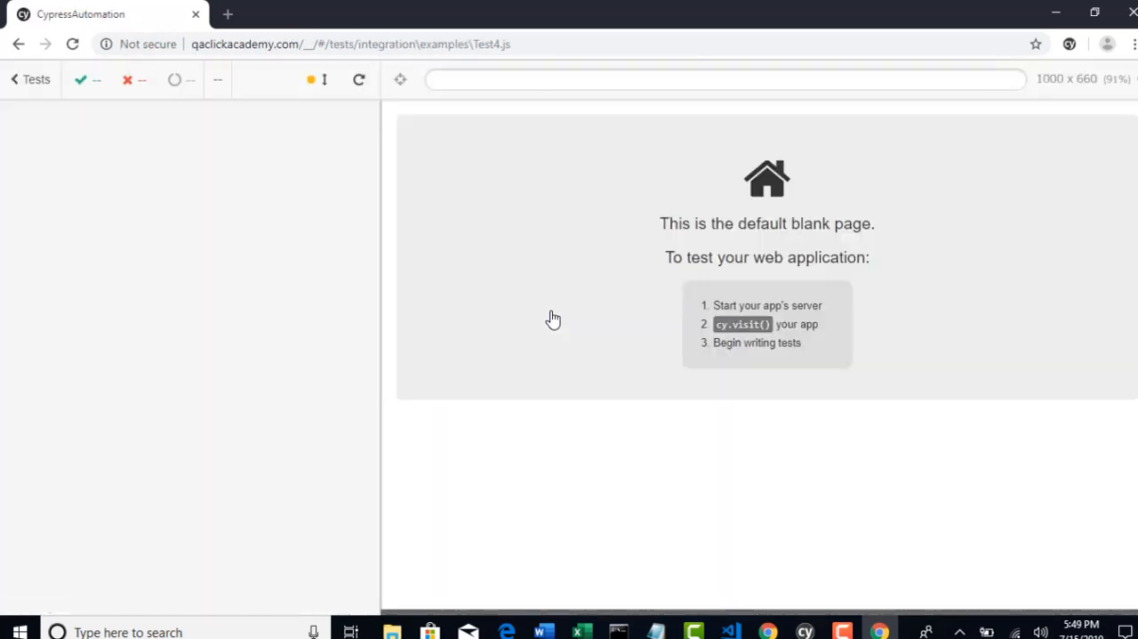